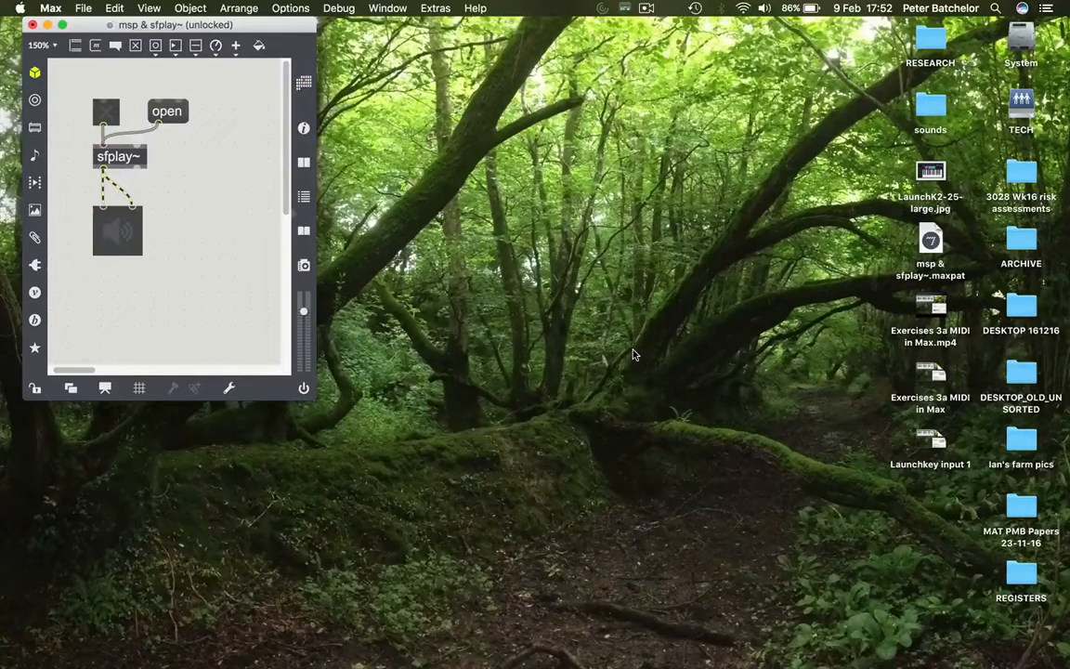
mouse_move(215, 204)
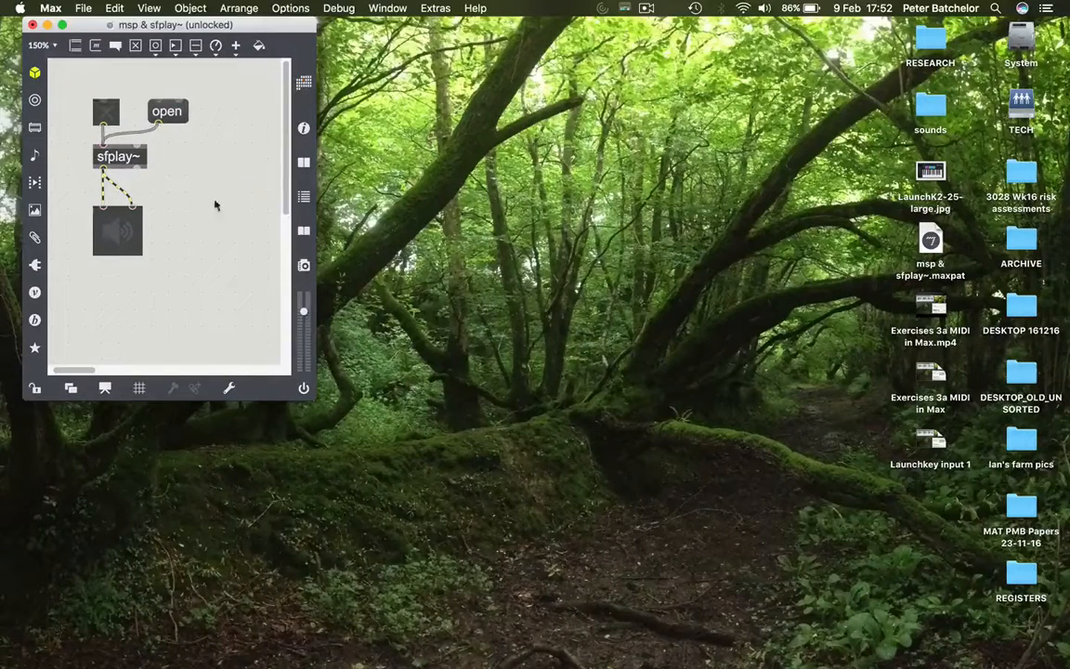
mouse_move(66, 201)
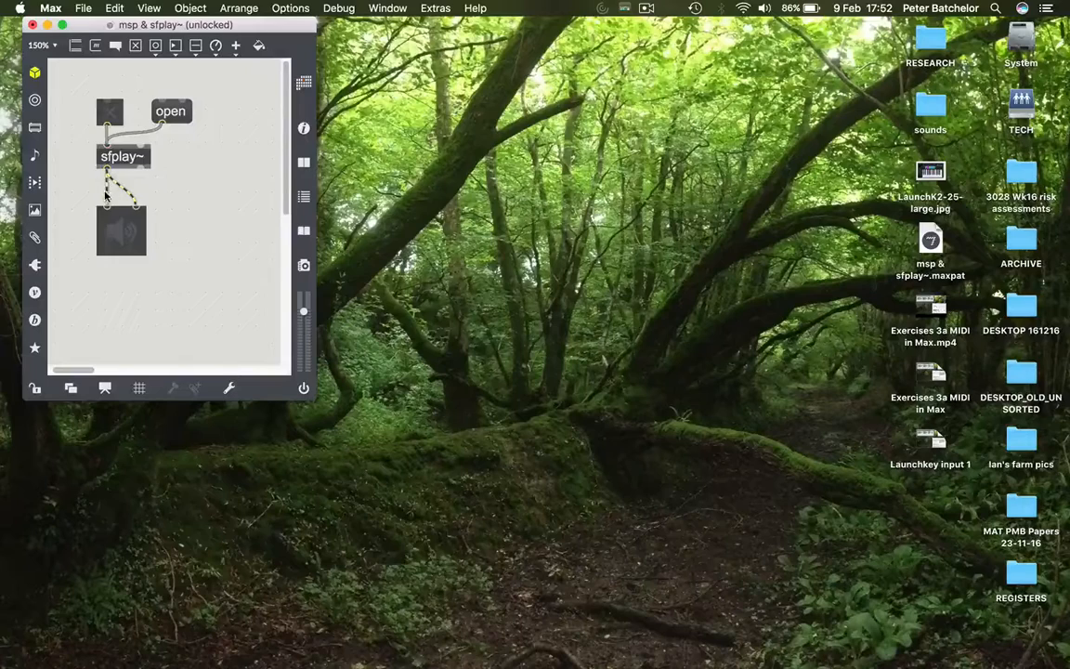
mouse_move(119, 188)
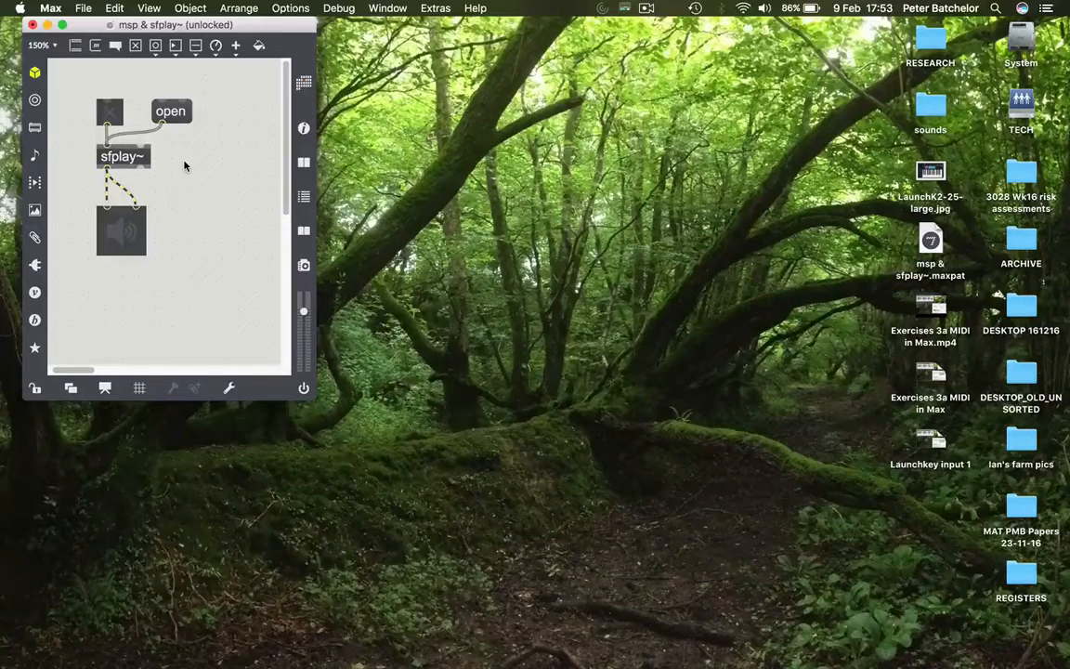
mouse_move(163, 136)
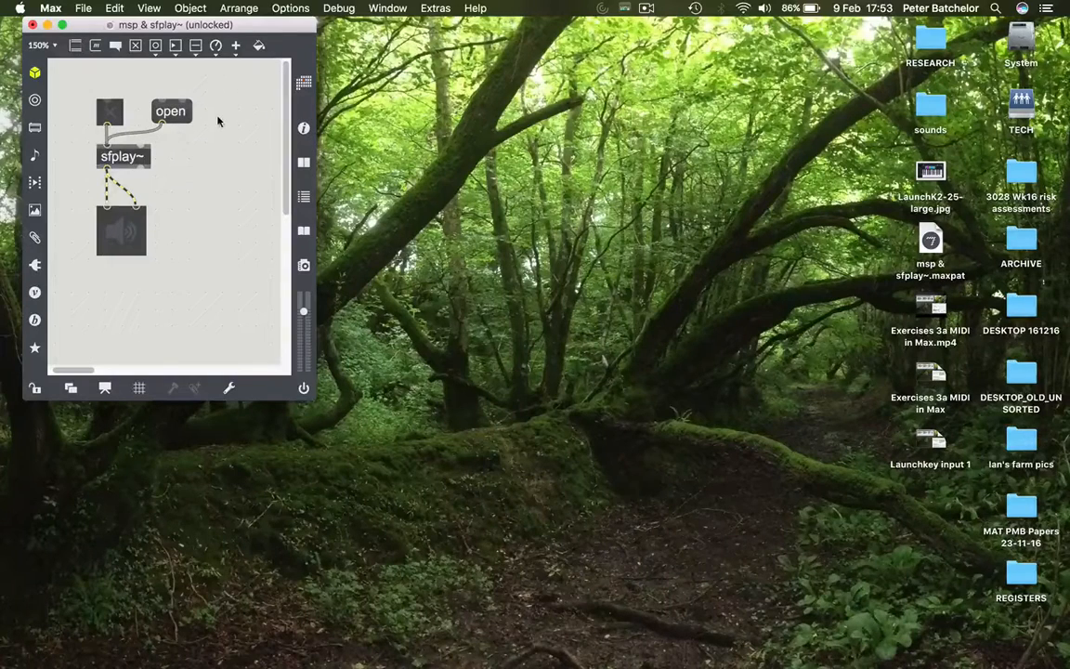
mouse_move(412, 416)
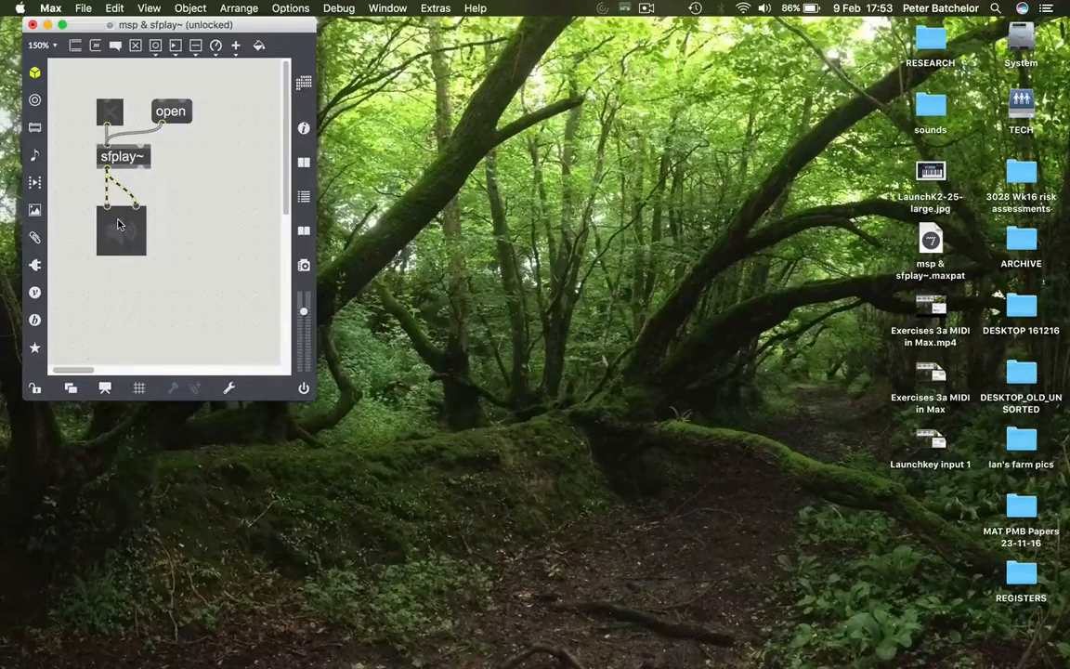
mouse_move(126, 230)
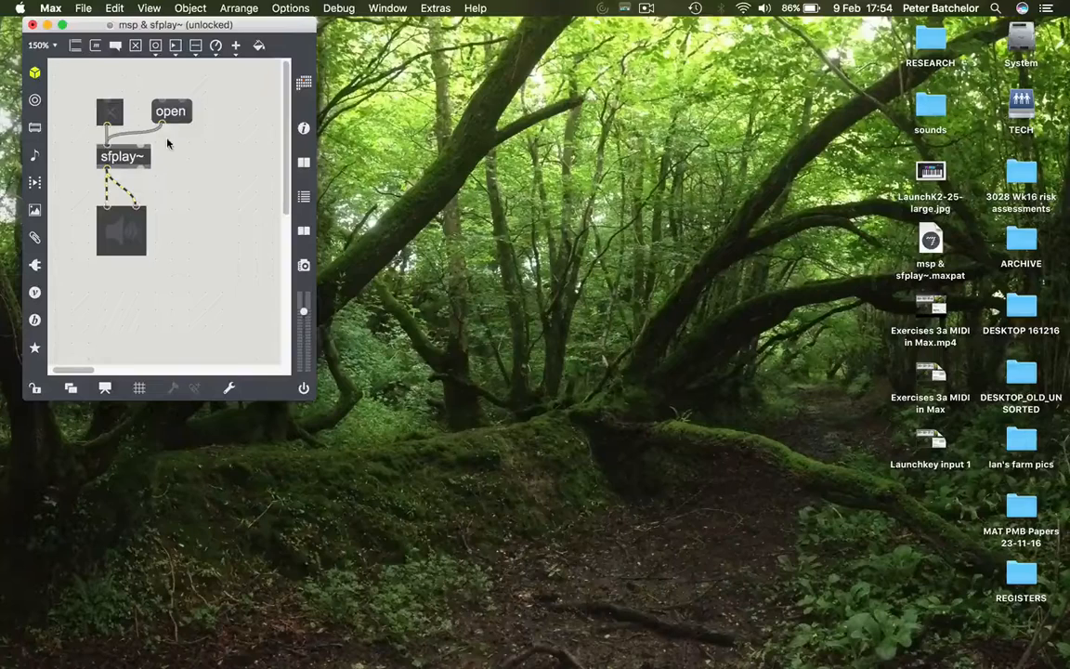
mouse_move(189, 138)
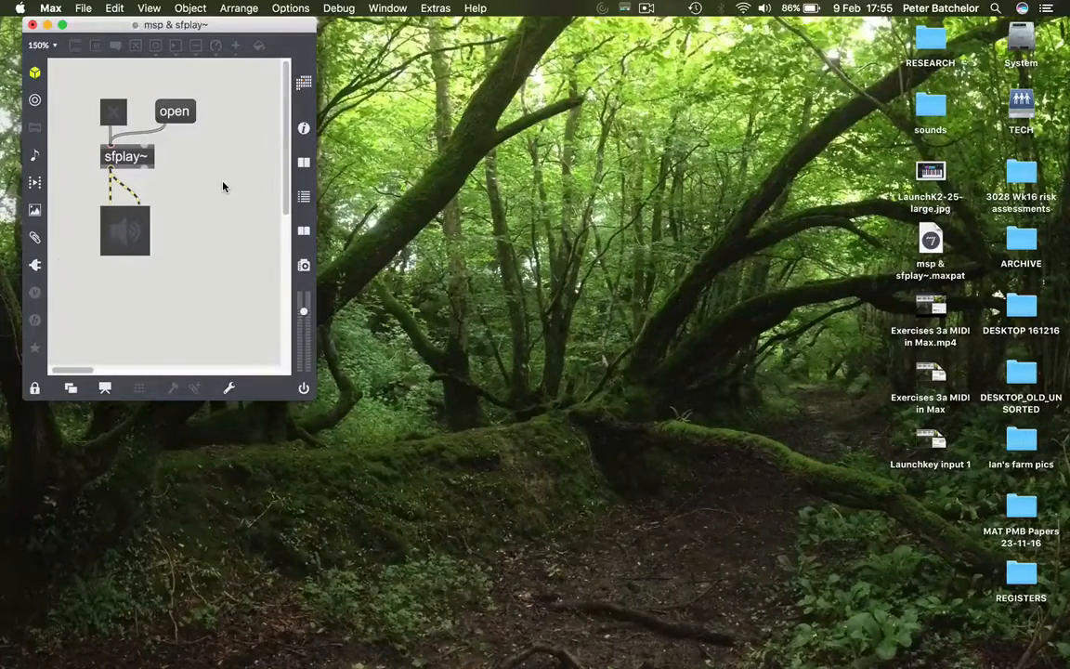
mouse_move(208, 119)
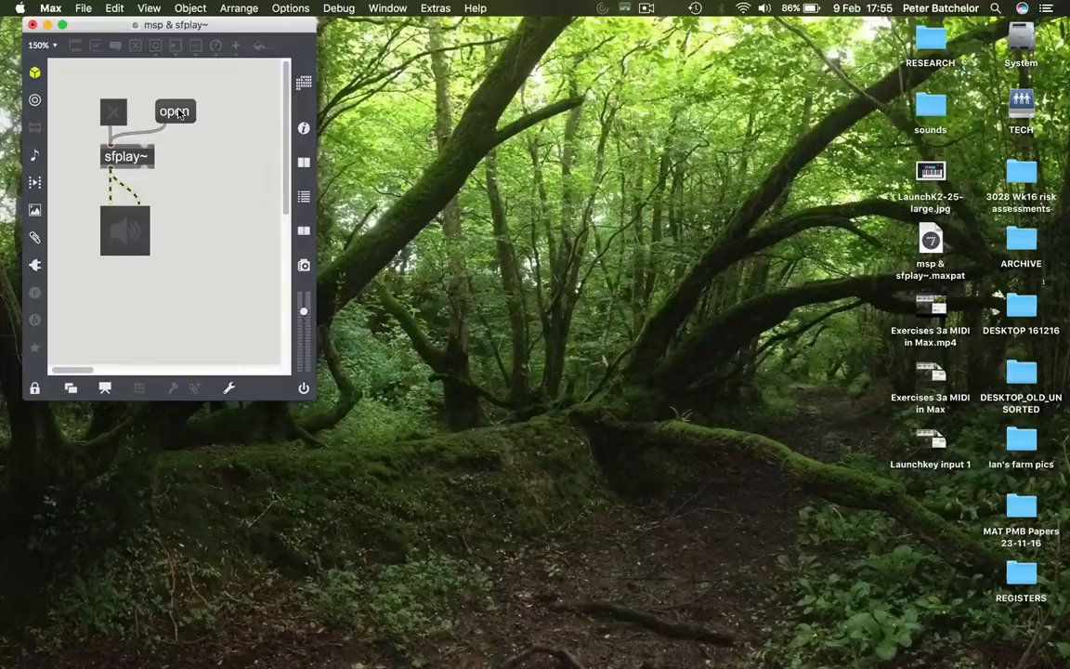
Step: Load Desktop > sounds > crash.wav into the sfplay~ object via the open message
left_click(174, 111)
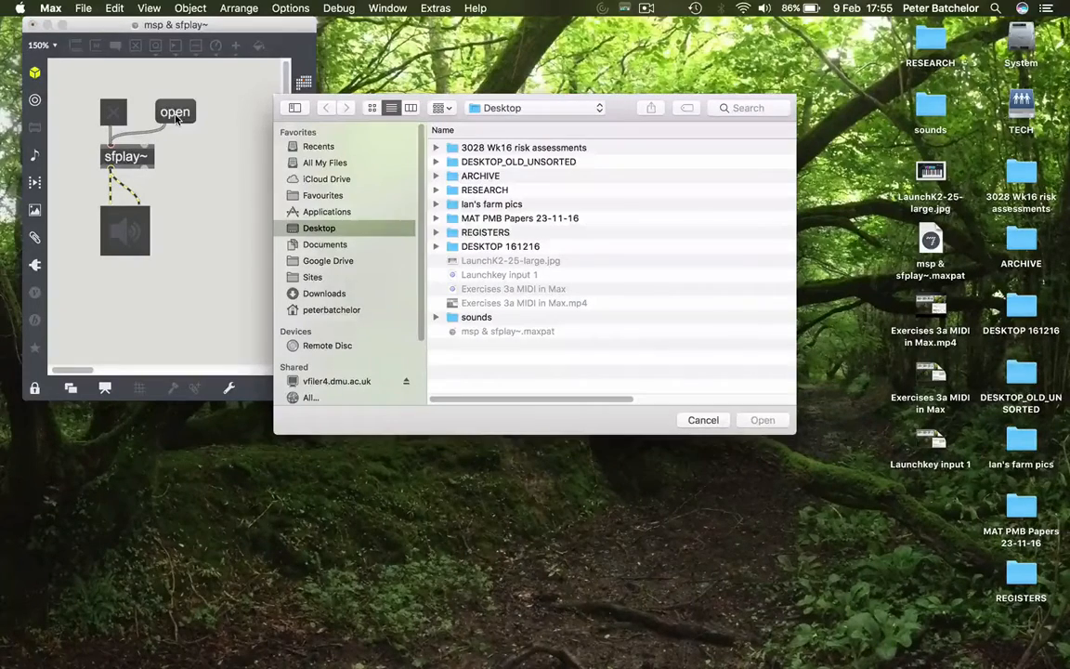
mouse_move(167, 127)
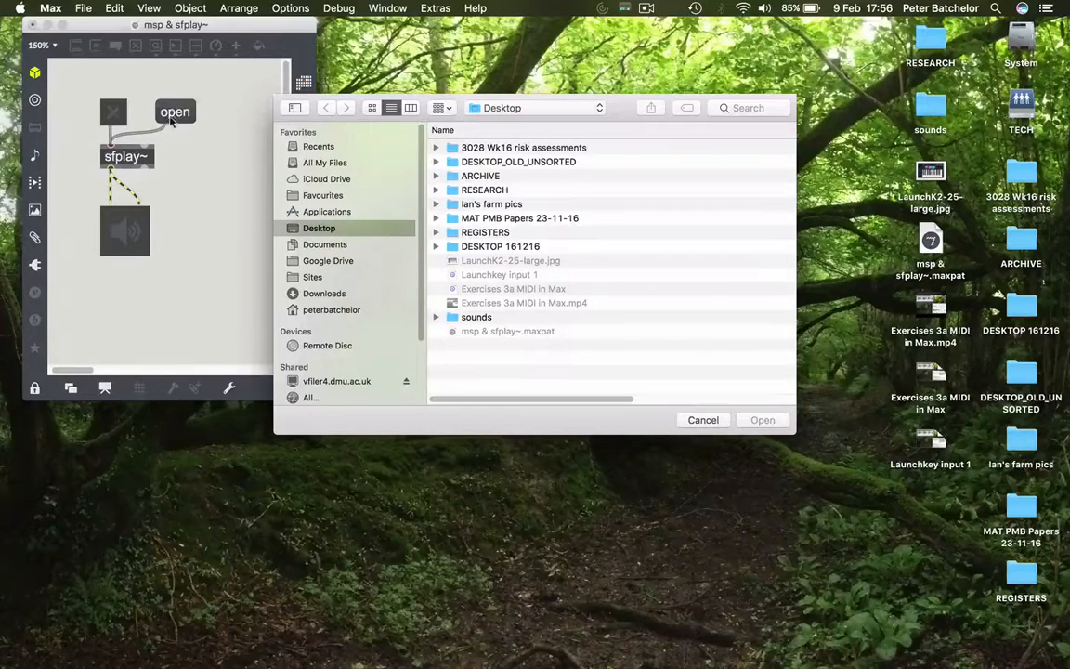
mouse_move(182, 144)
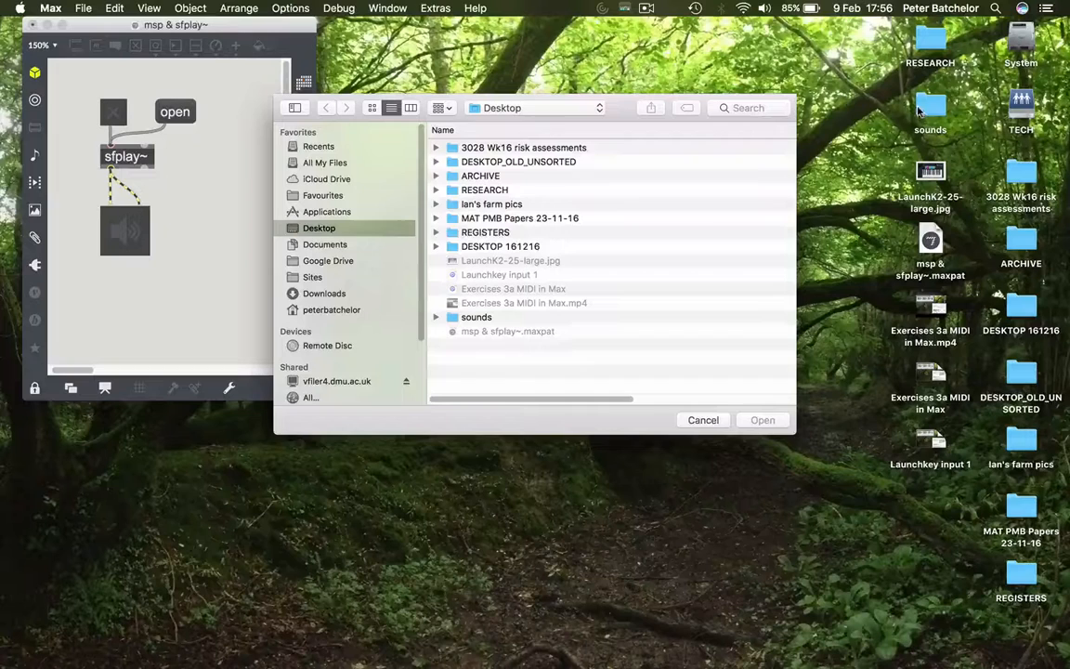
double_click(475, 316)
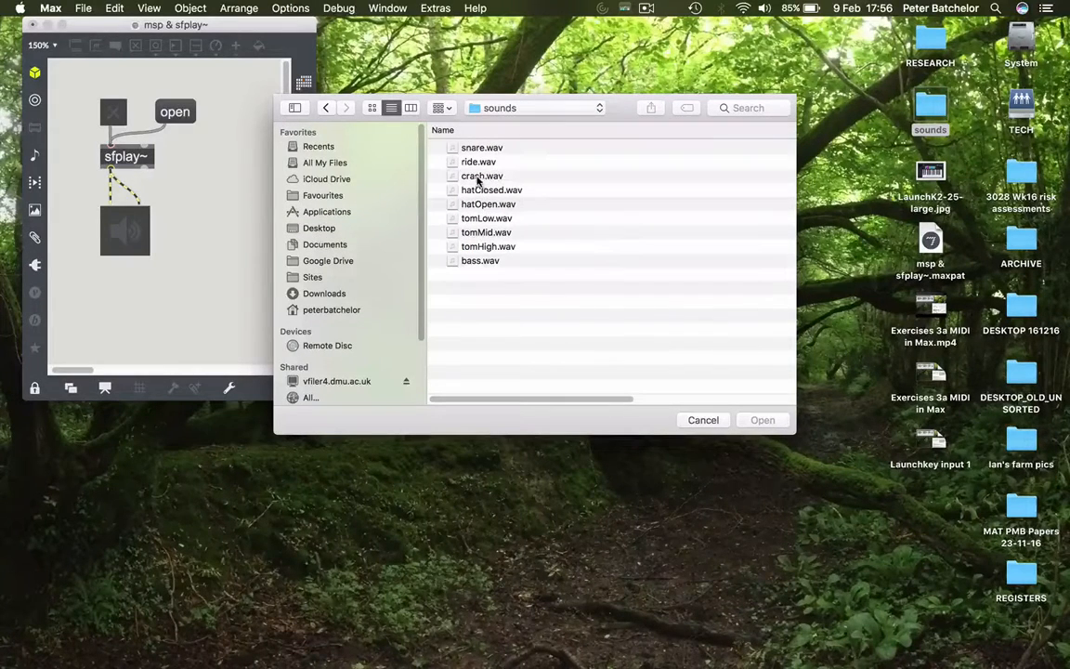
left_click(480, 174)
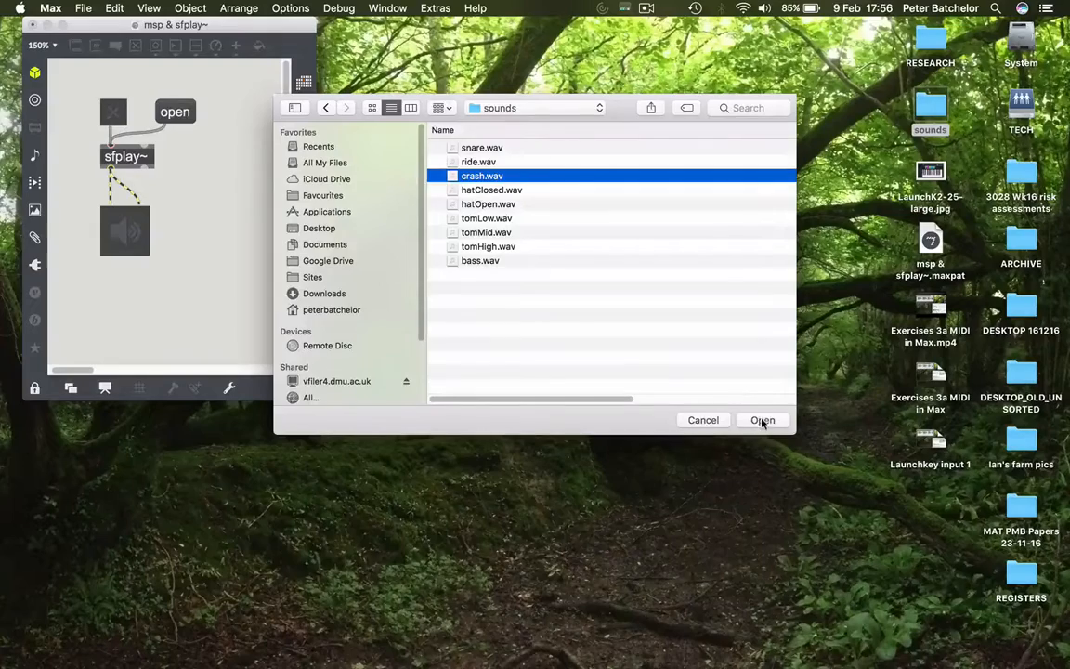
left_click(761, 420)
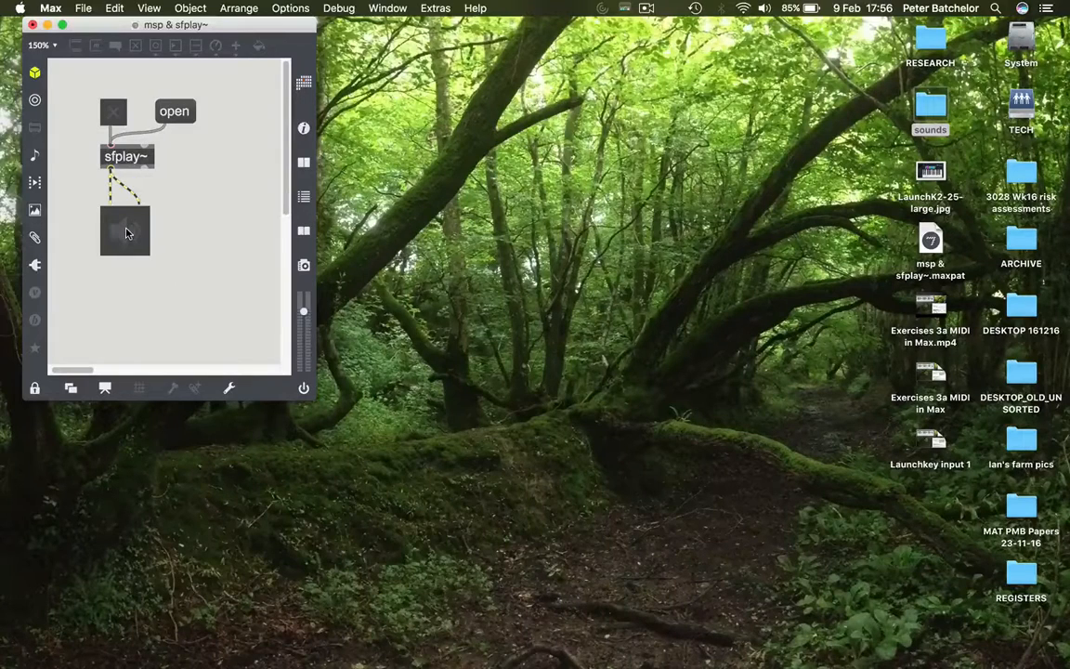
left_click(125, 230)
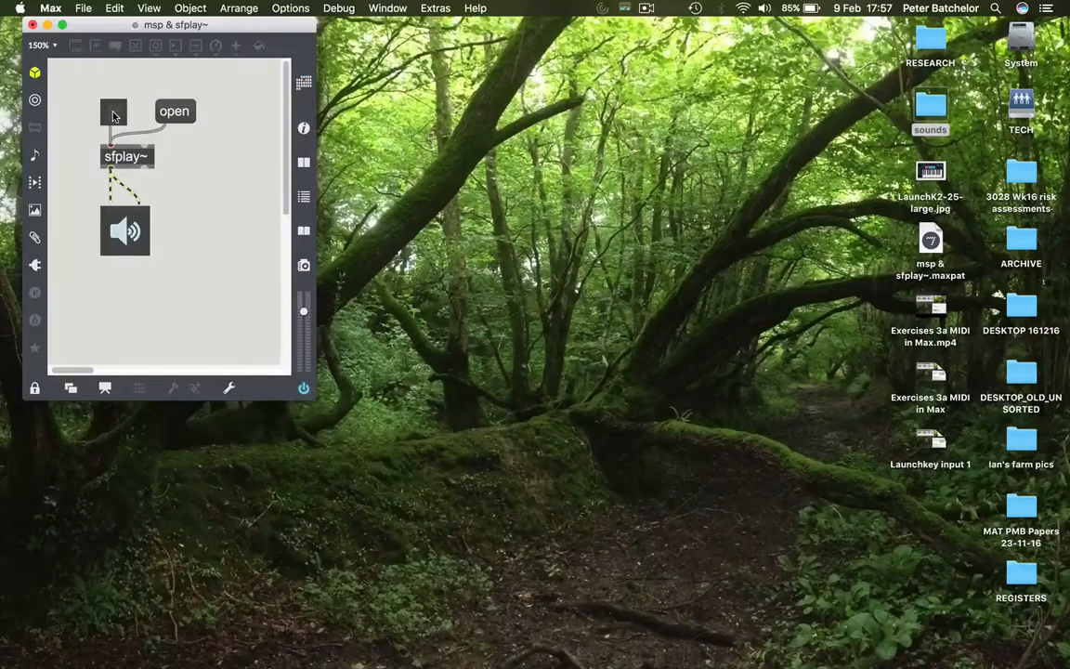
left_click(114, 111)
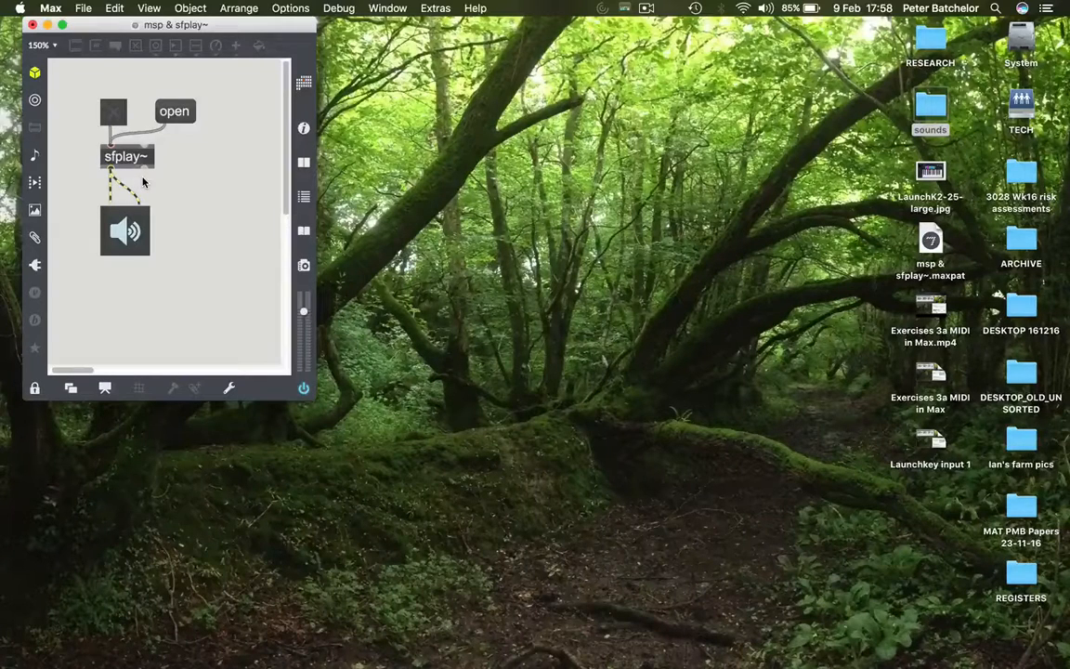
mouse_move(167, 206)
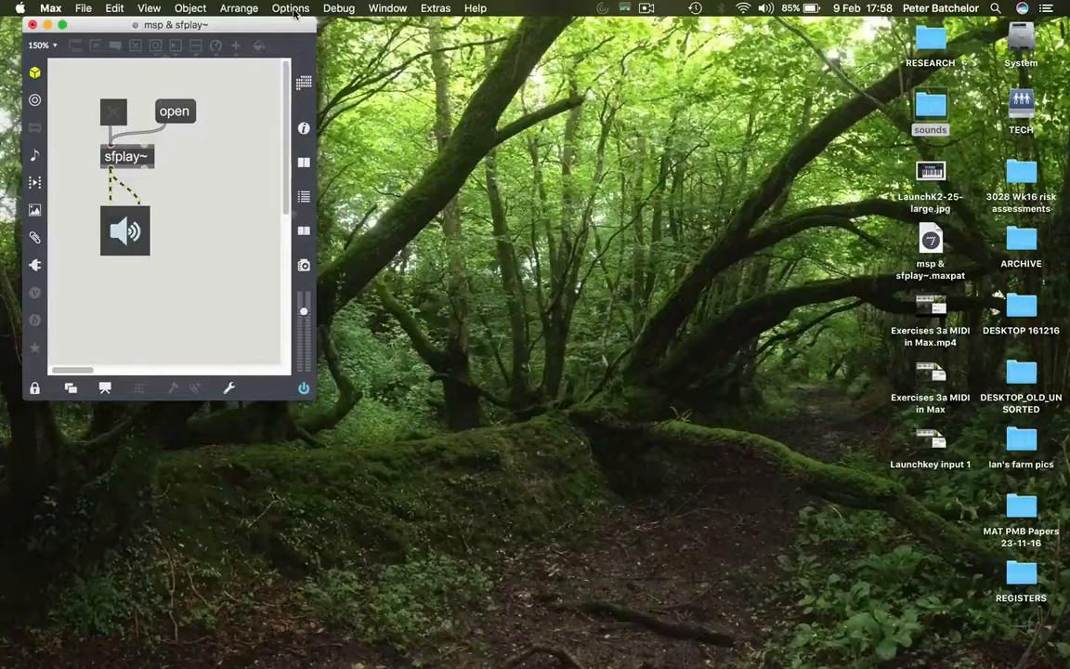
left_click(290, 7)
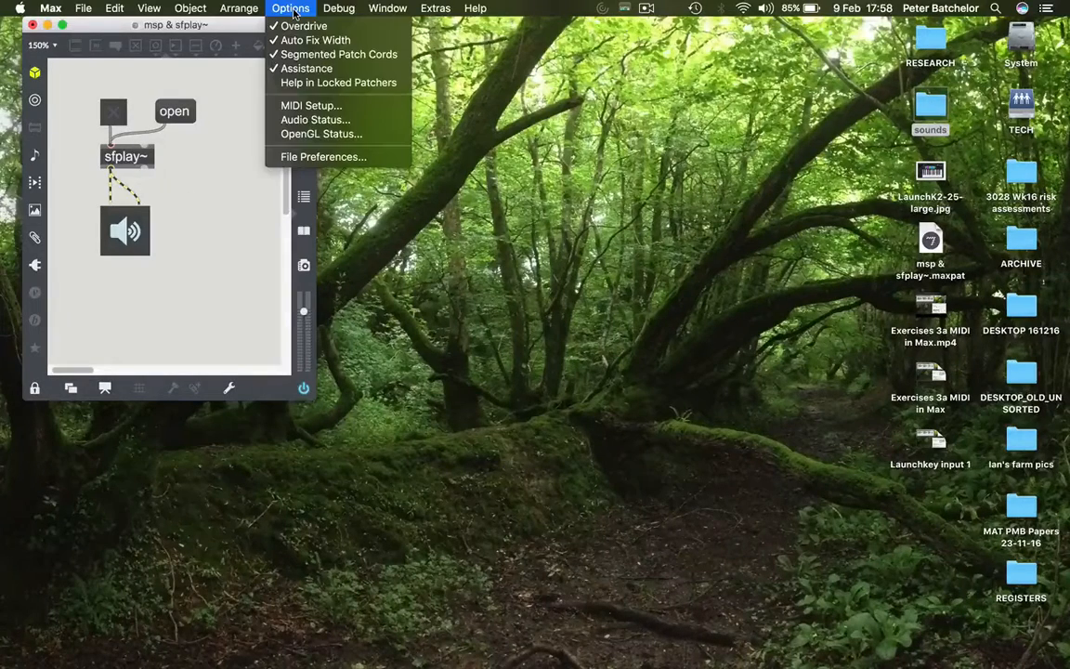
mouse_move(311, 104)
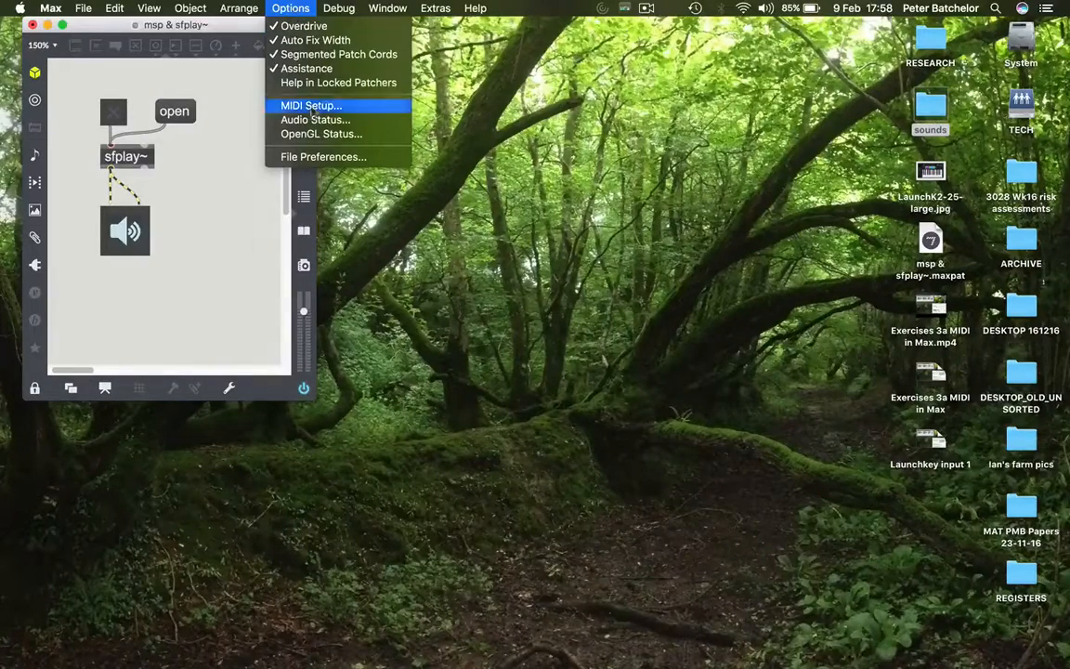
mouse_move(316, 119)
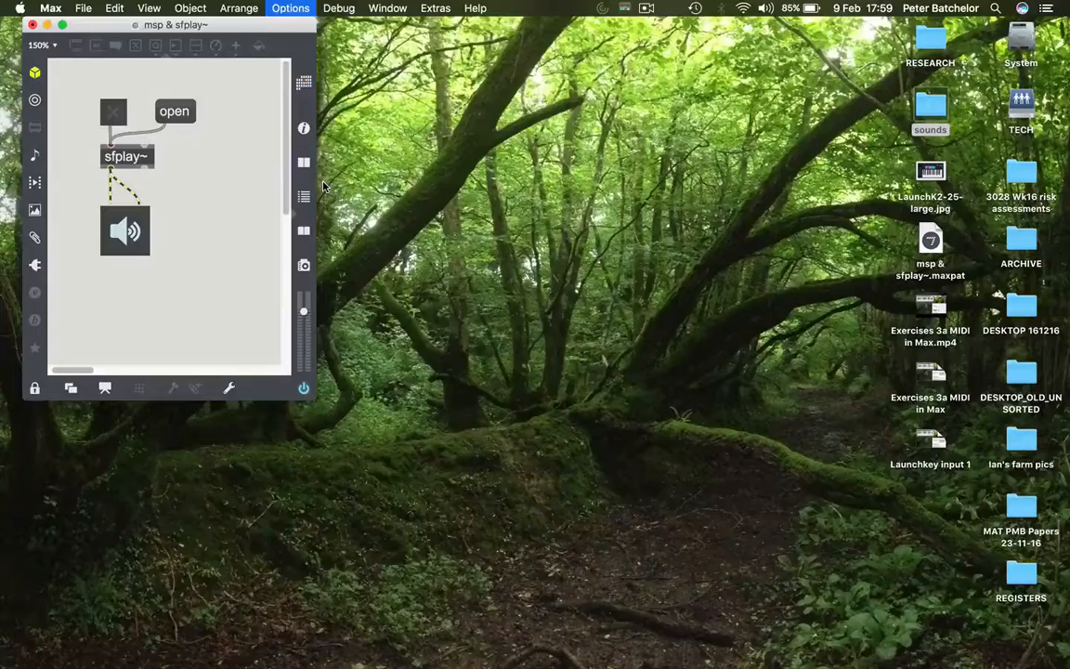
left_click(289, 8)
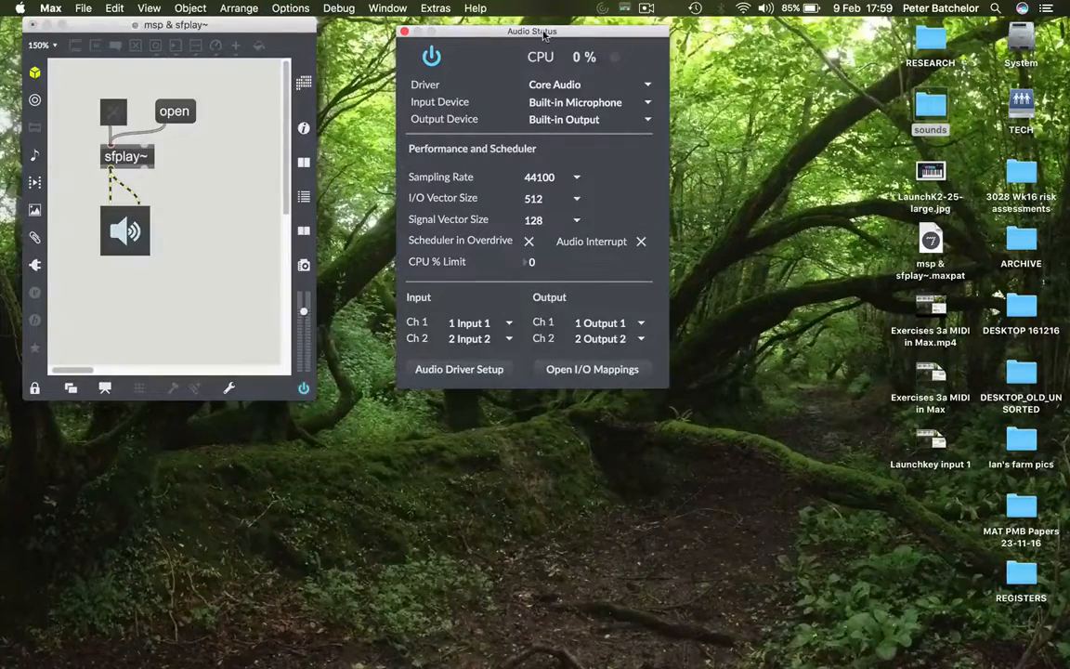
left_click_drag(531, 29, 553, 29)
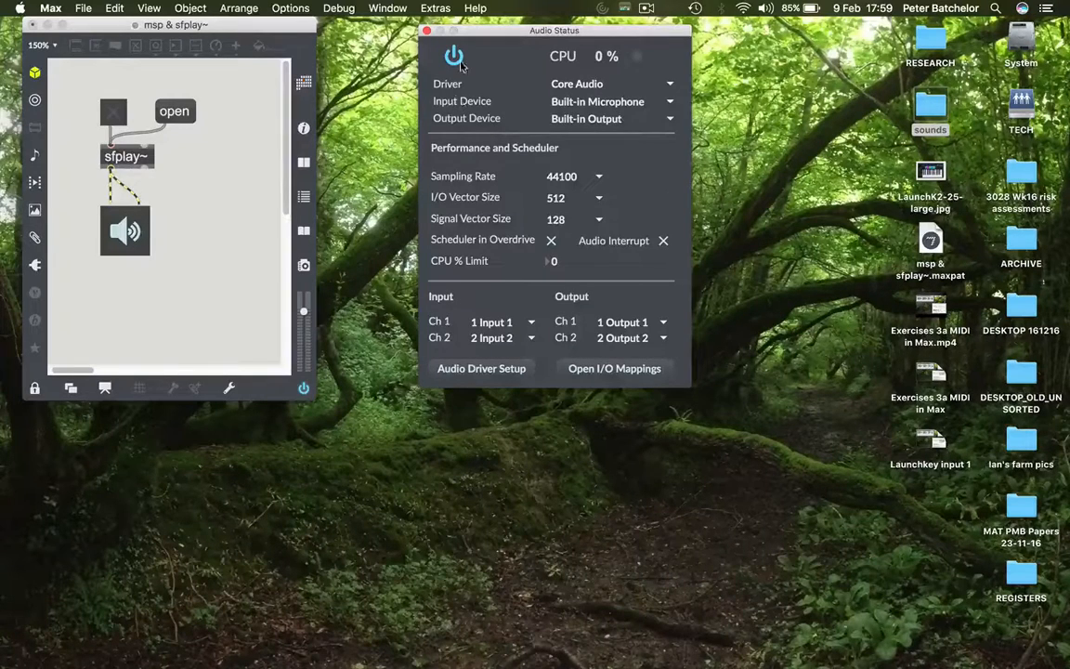
left_click(453, 55)
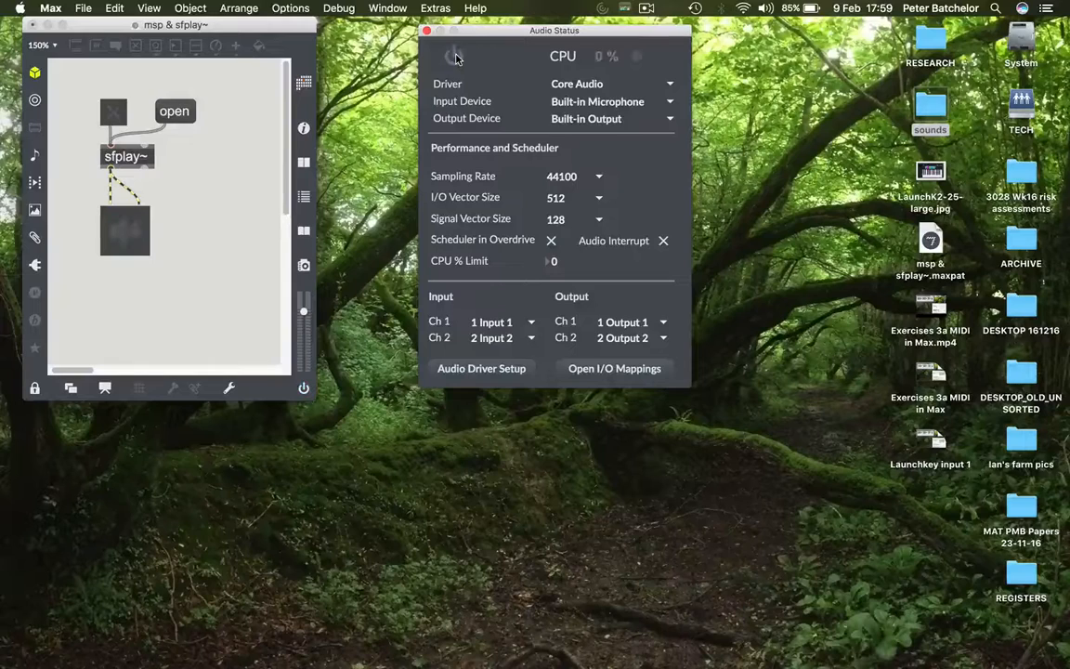
left_click(453, 56)
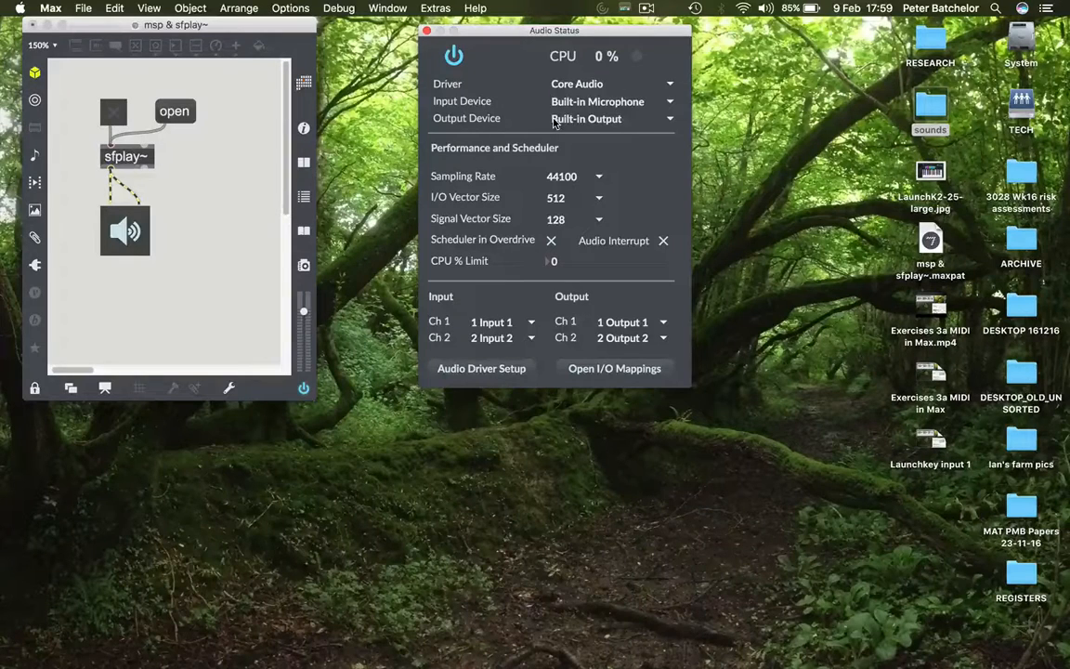
left_click(611, 119)
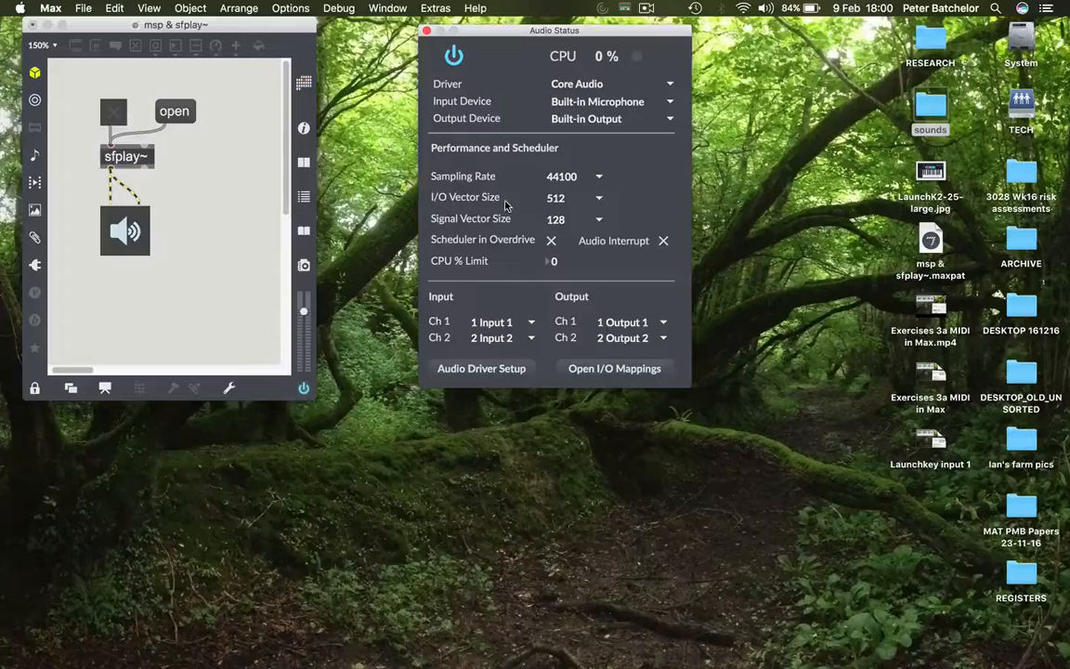
mouse_move(542, 304)
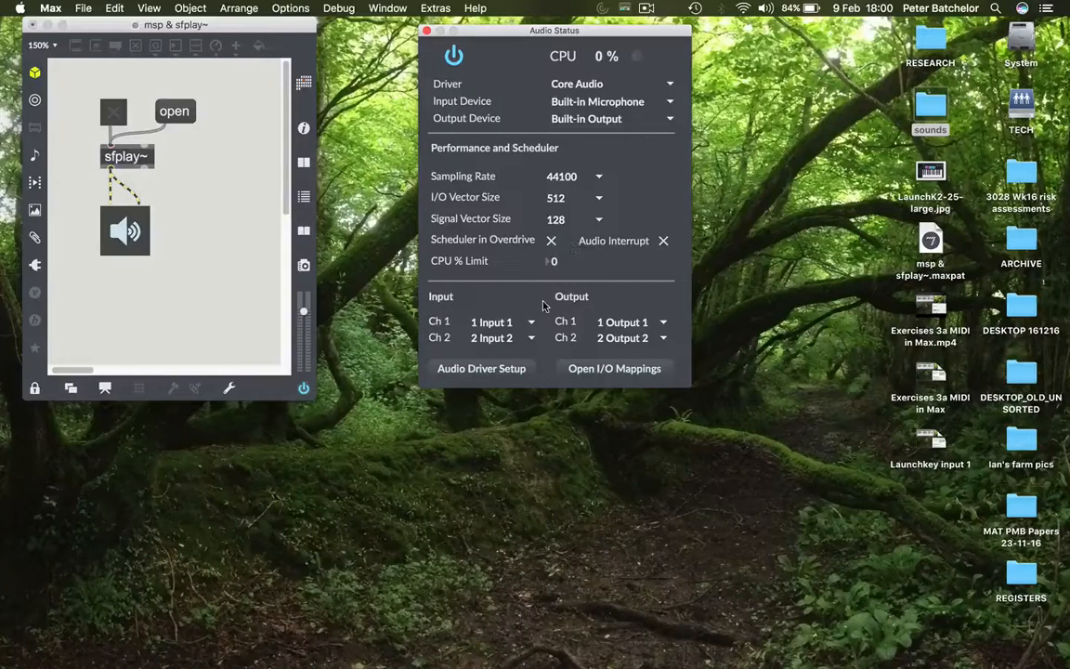
mouse_move(449, 263)
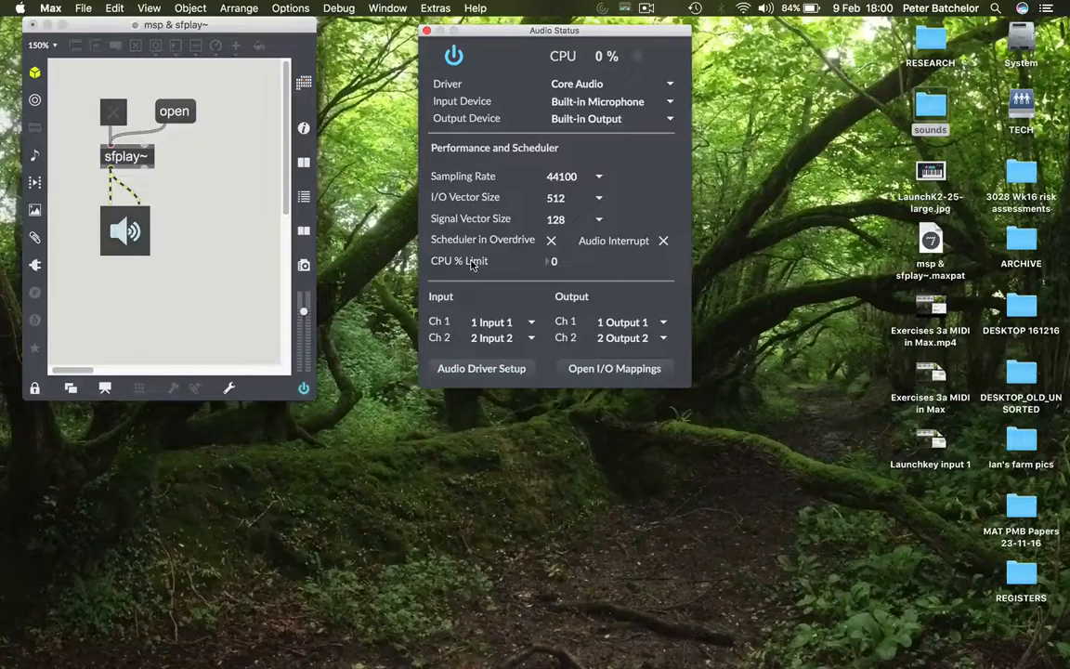
mouse_move(446, 89)
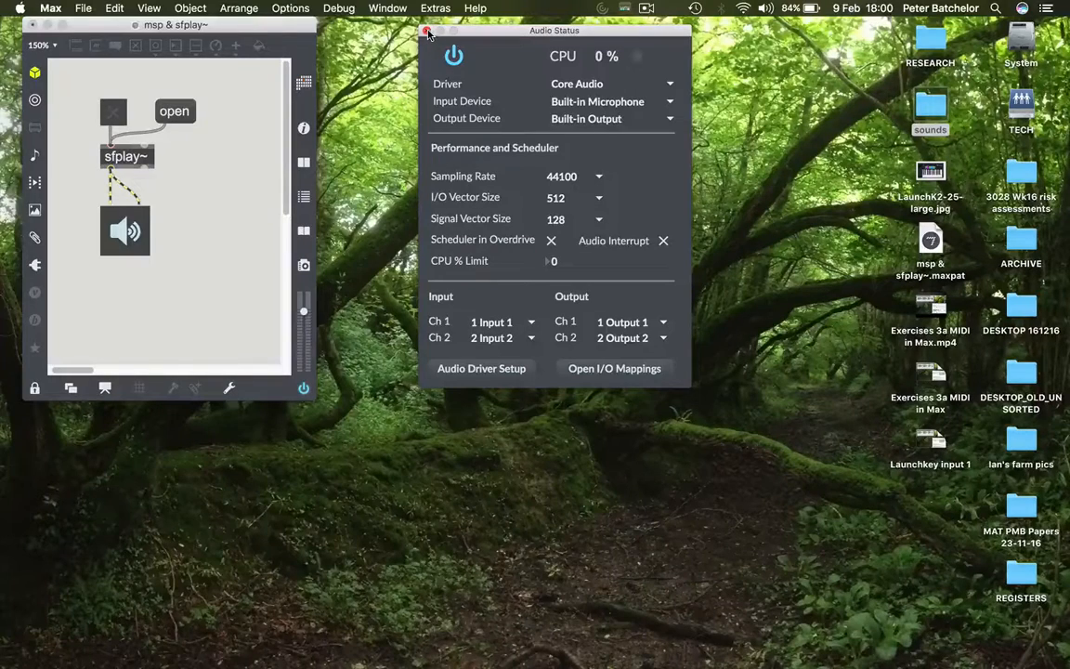
left_click(427, 30)
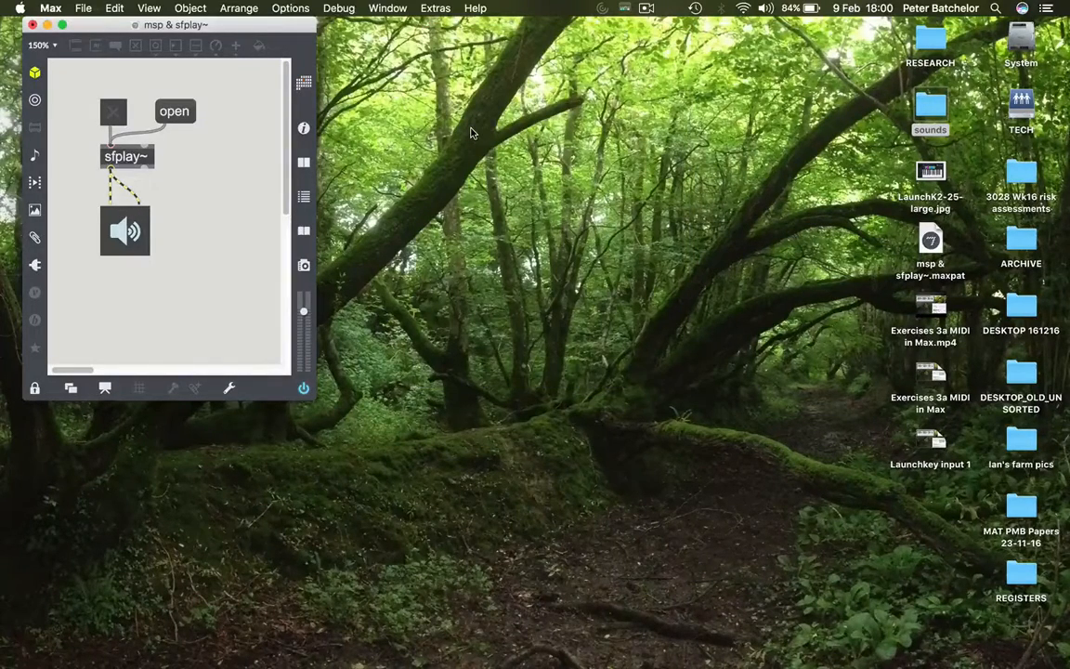